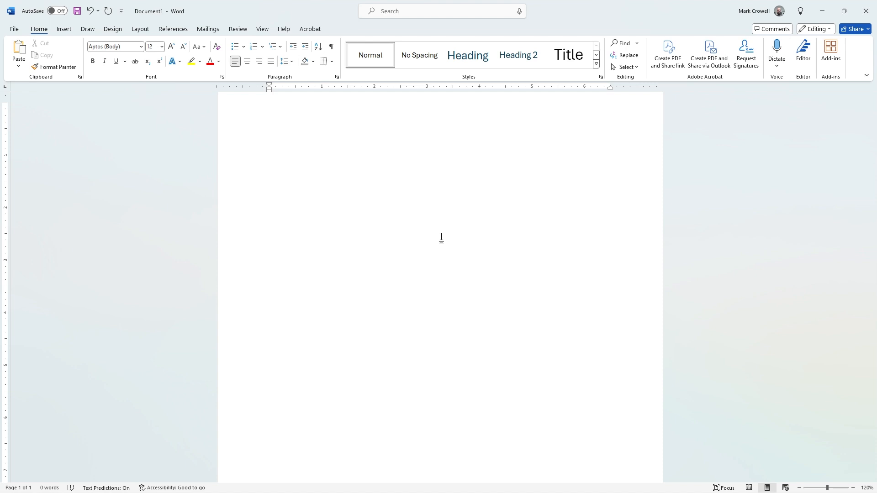
Step: Type =rand() on the blank page to generate five paragraphs of sample text
left_click(269, 108)
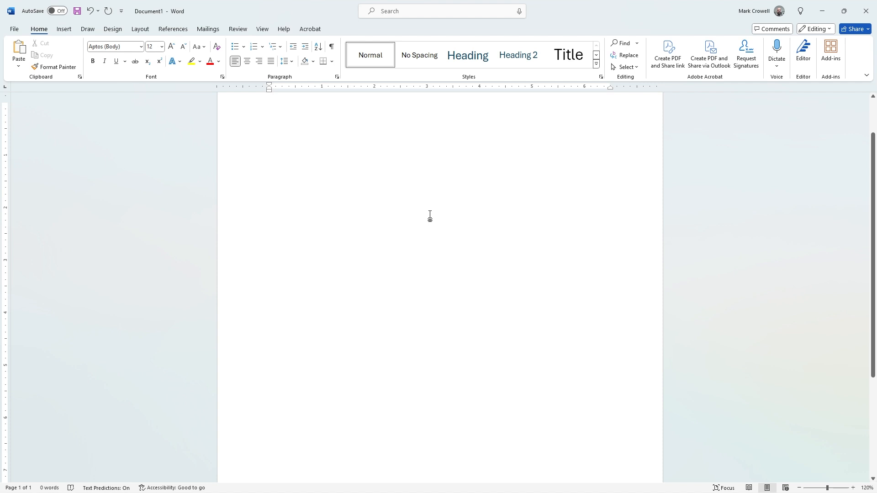
left_click(269, 108)
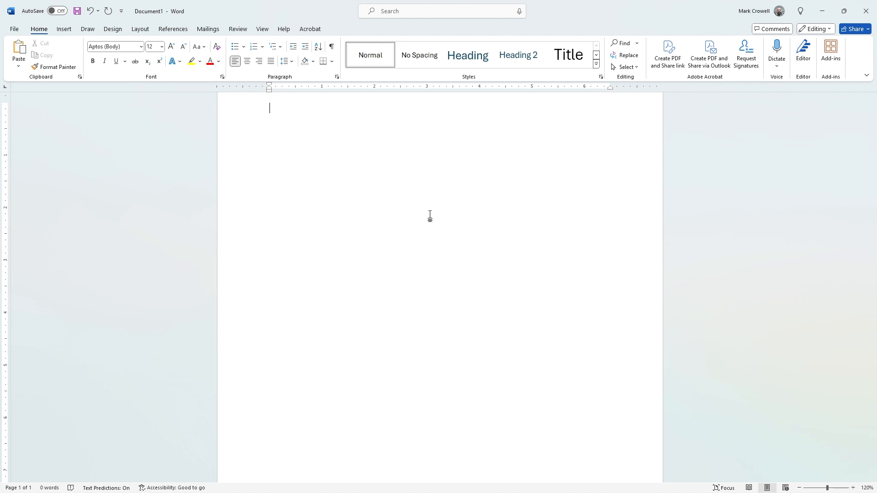
type("=r")
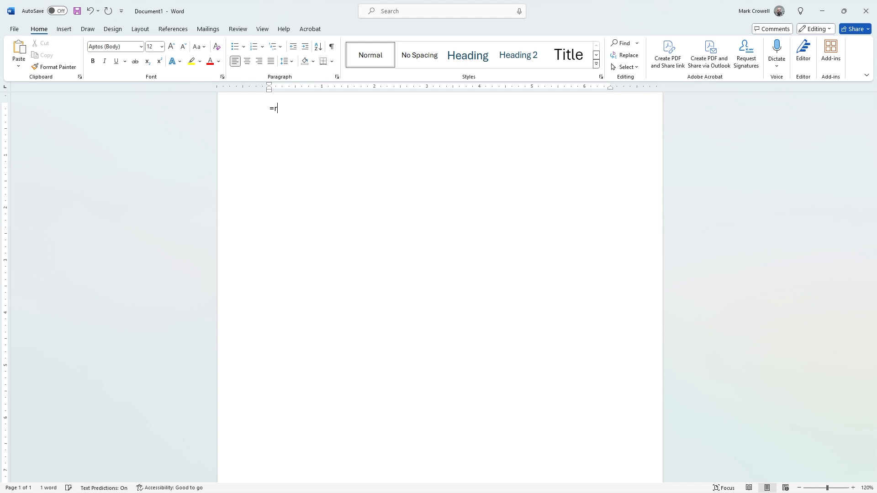
type("and")
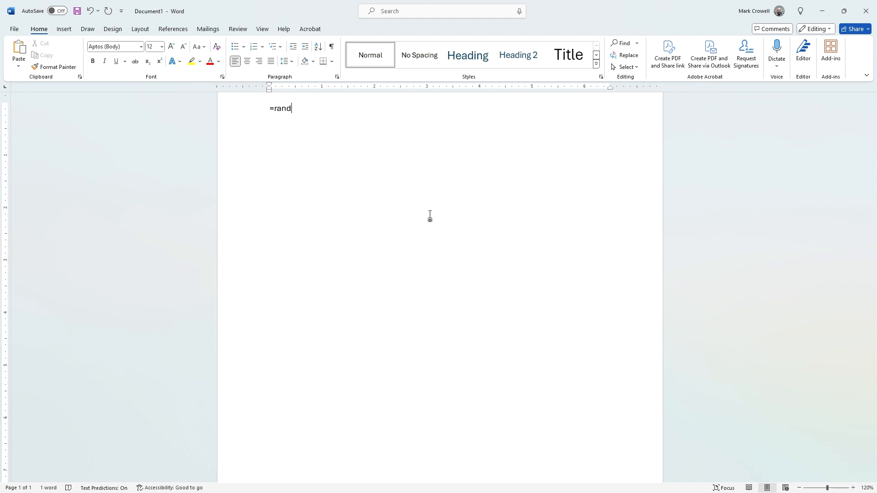
type("()")
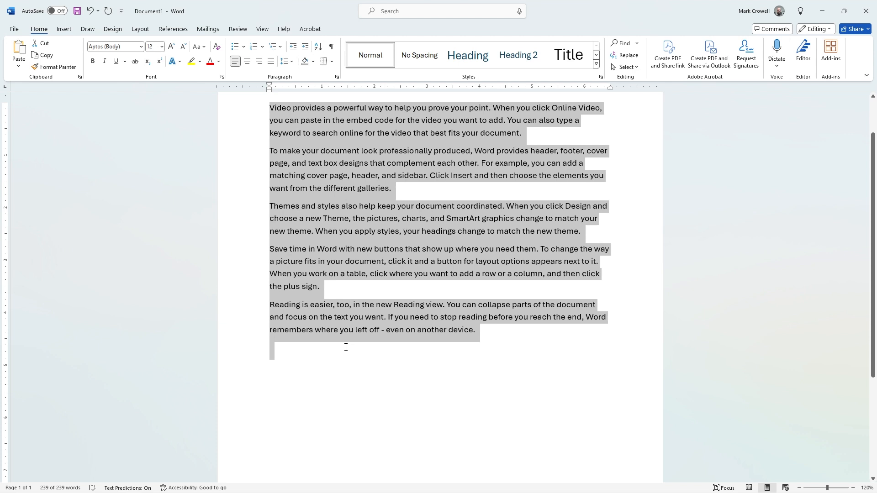
Step: Enter =rand(3,5) to produce three paragraphs of five sentences each
type("=ra")
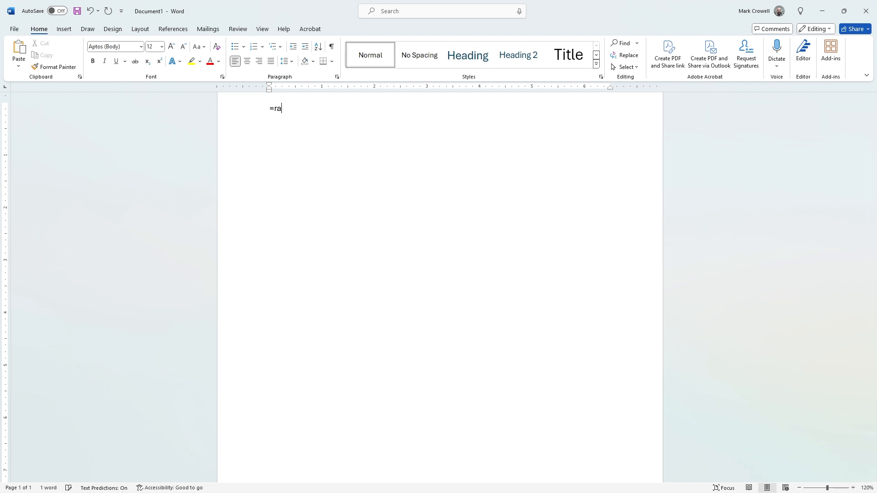
type("nd")
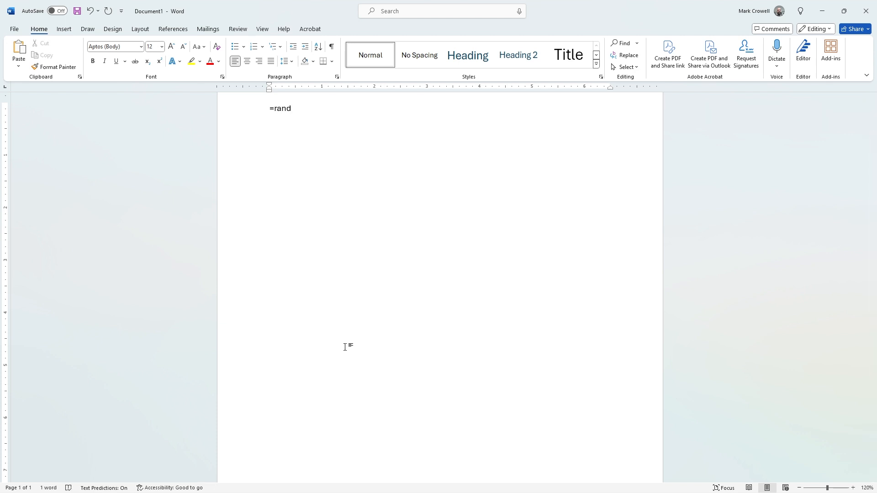
type("(")
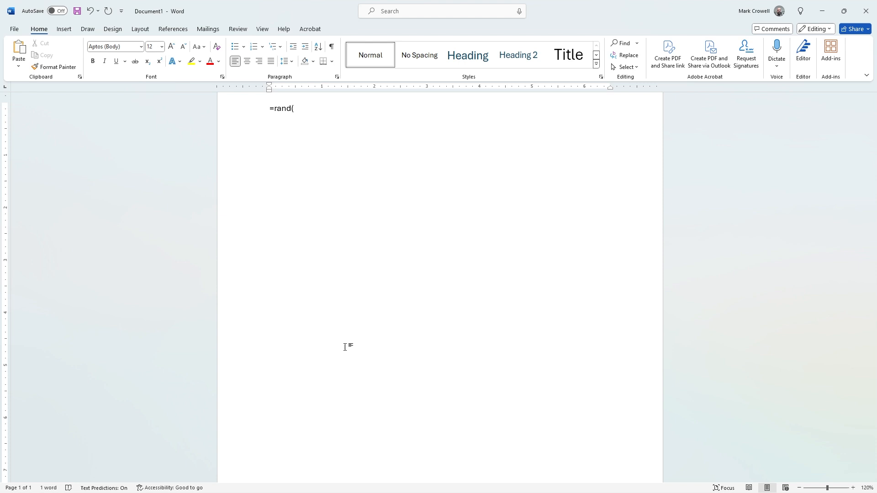
type("3")
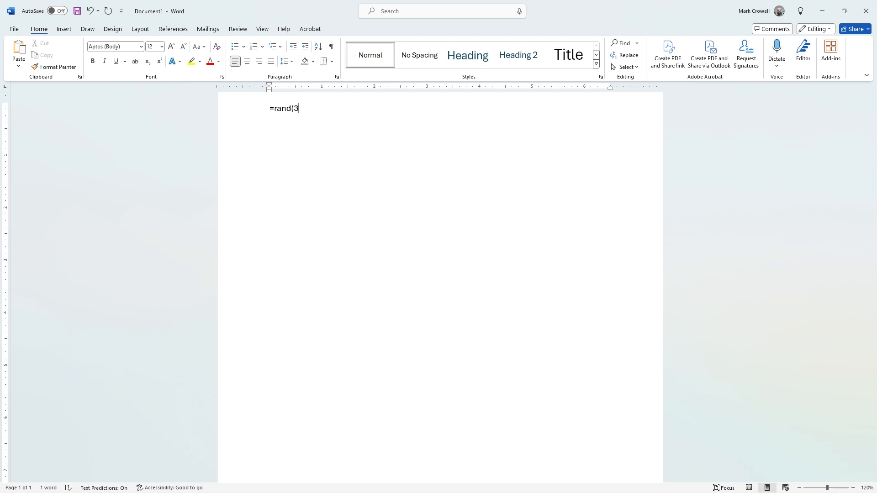
type(",5")
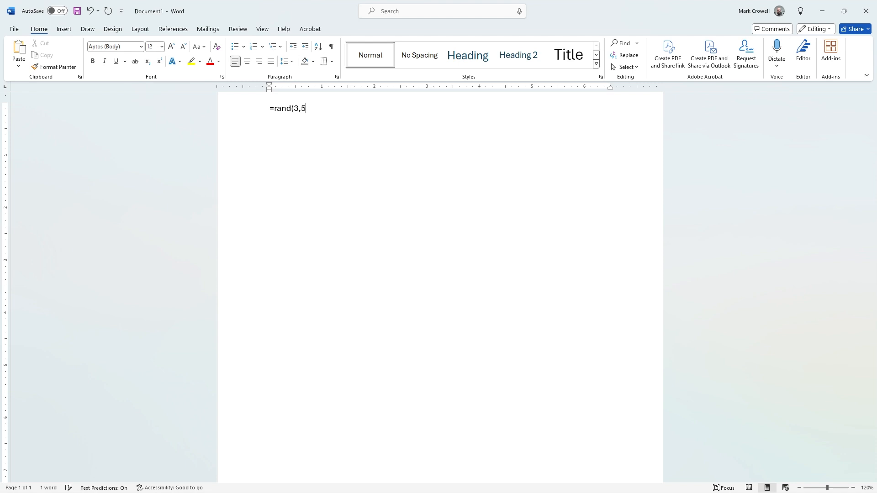
type(")")
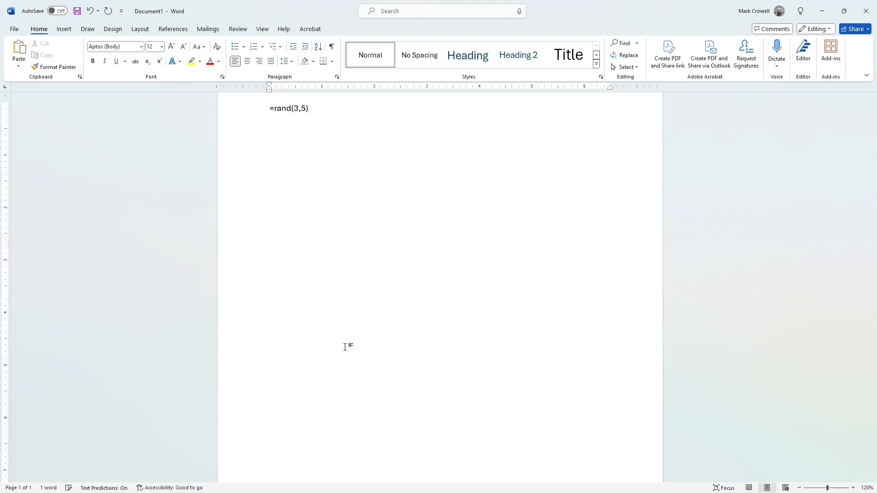
key("Return")
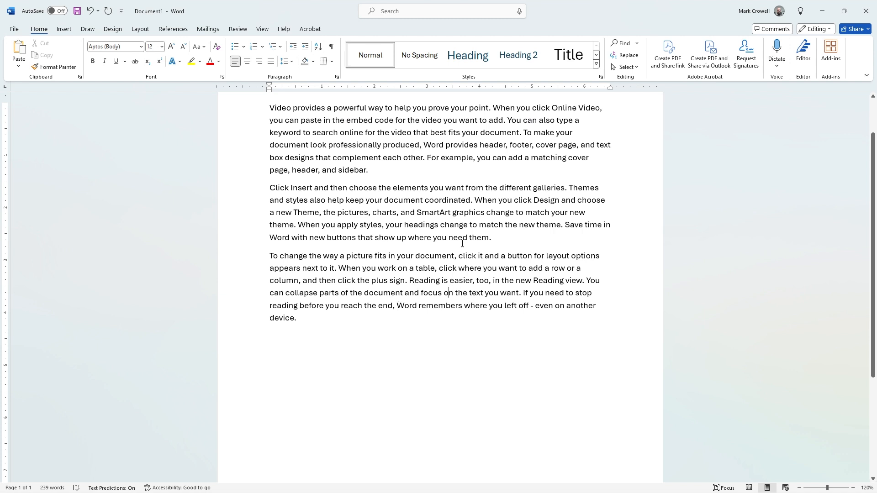
Step: Select all the generated paragraphs with Ctrl+A to clear them
key("ctrl+a")
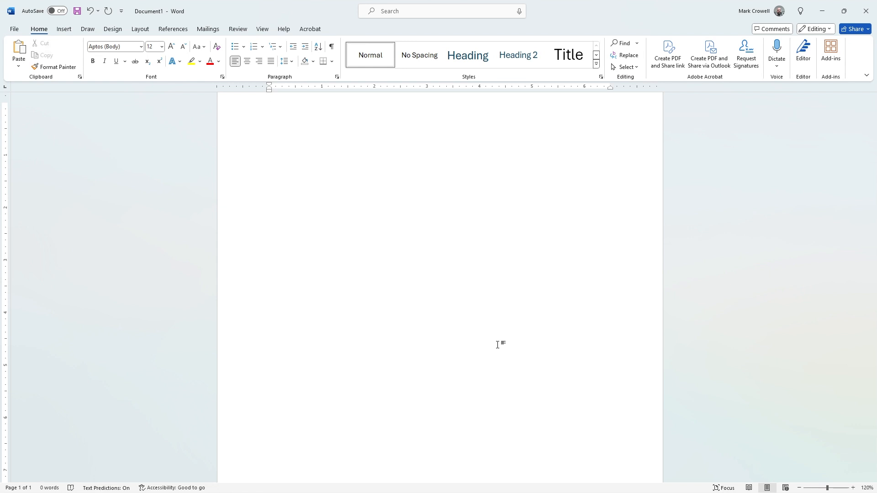
Step: Type the formula =lorem(4,2) on the first line of the empty page
left_click(270, 108)
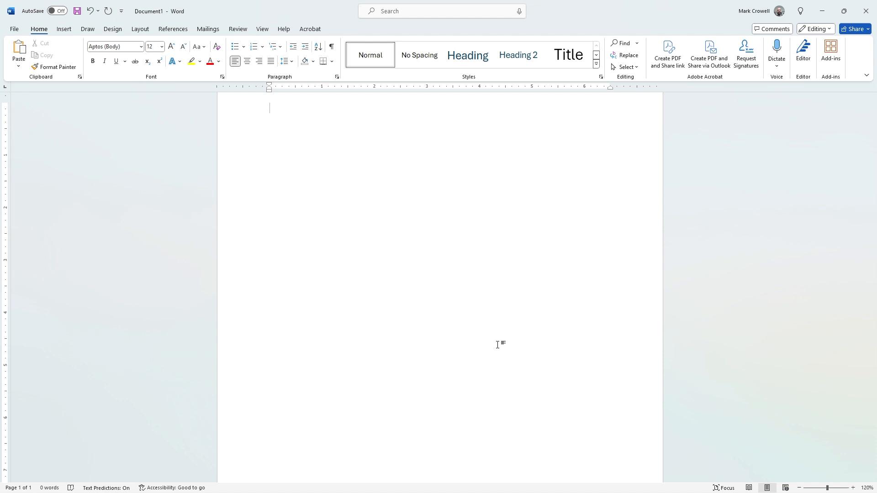
type("=l")
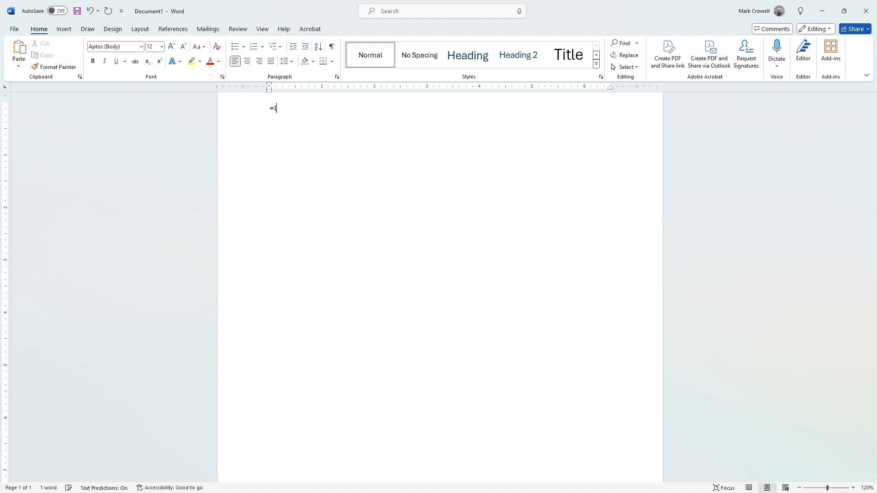
type("lorem")
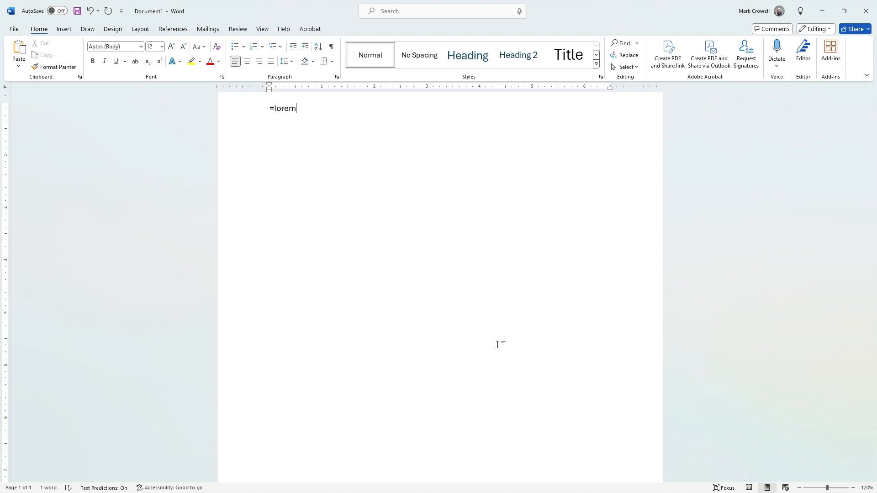
type("(")
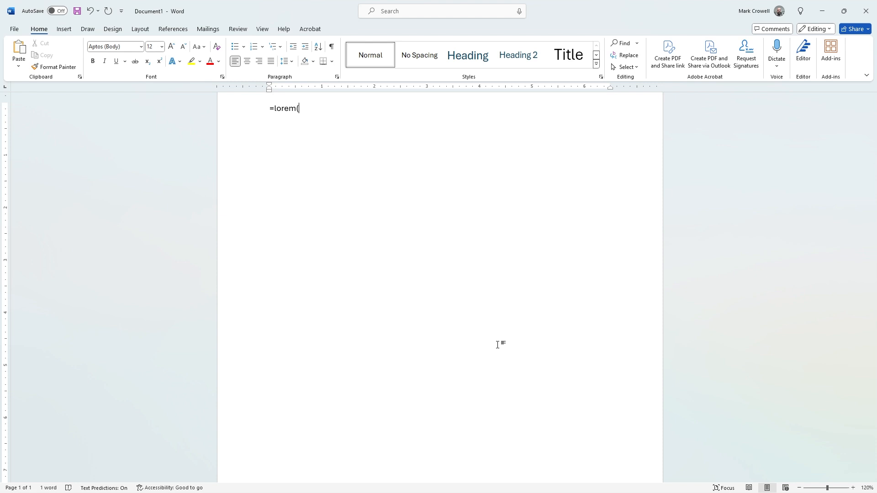
type("4,")
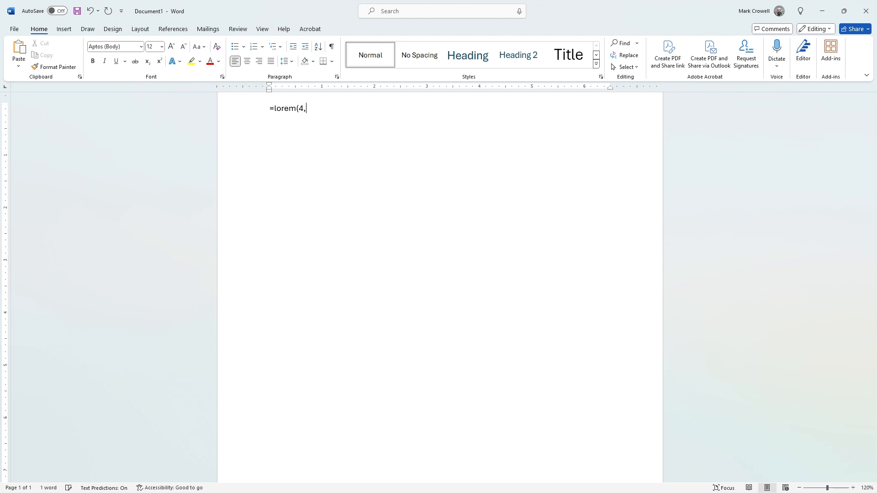
type("2)")
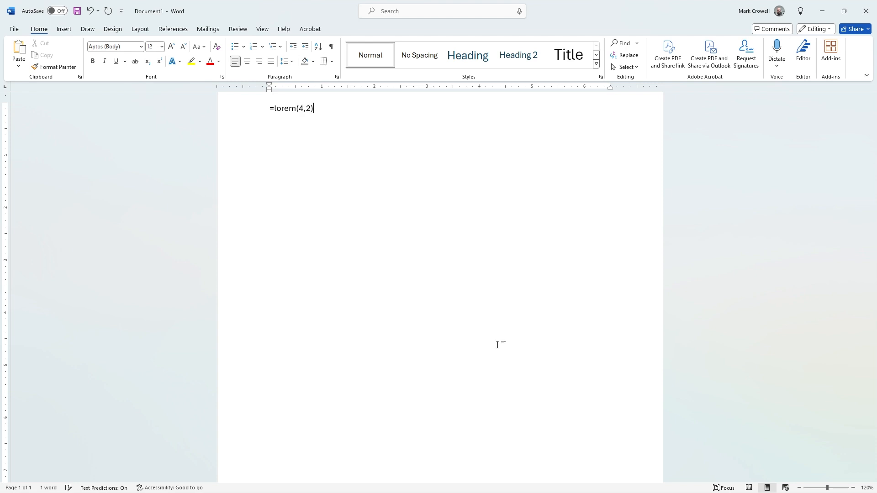